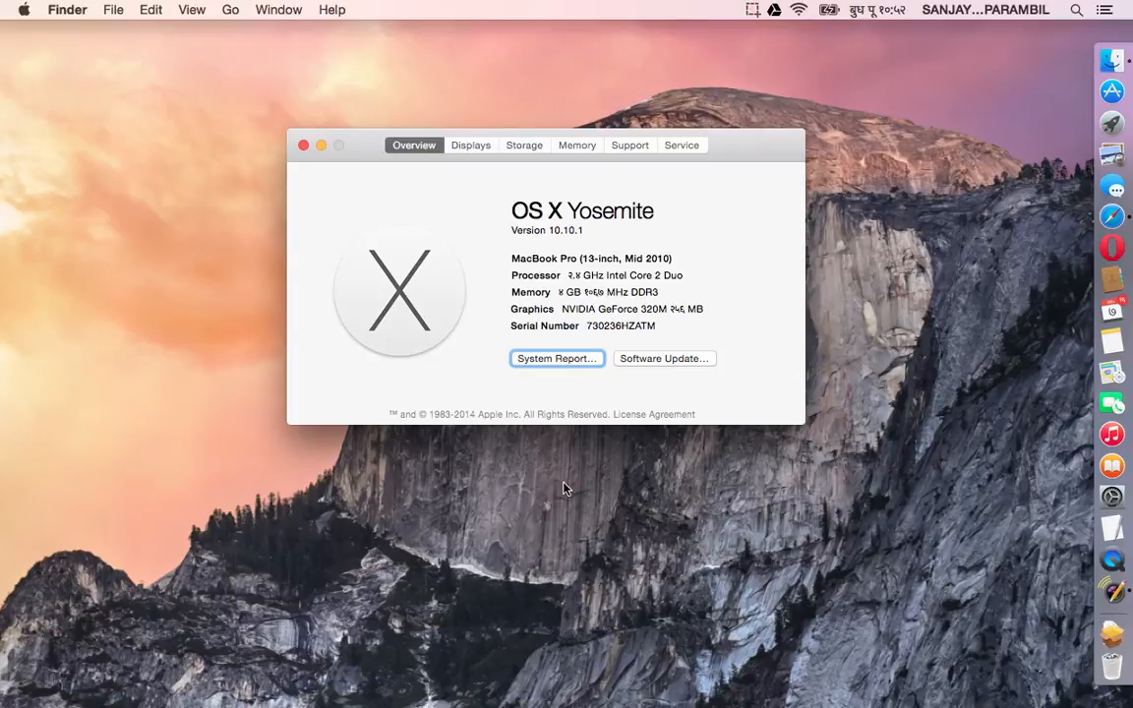
Step: Close the About This Mac window, leaving the desktop clear
left_click(303, 145)
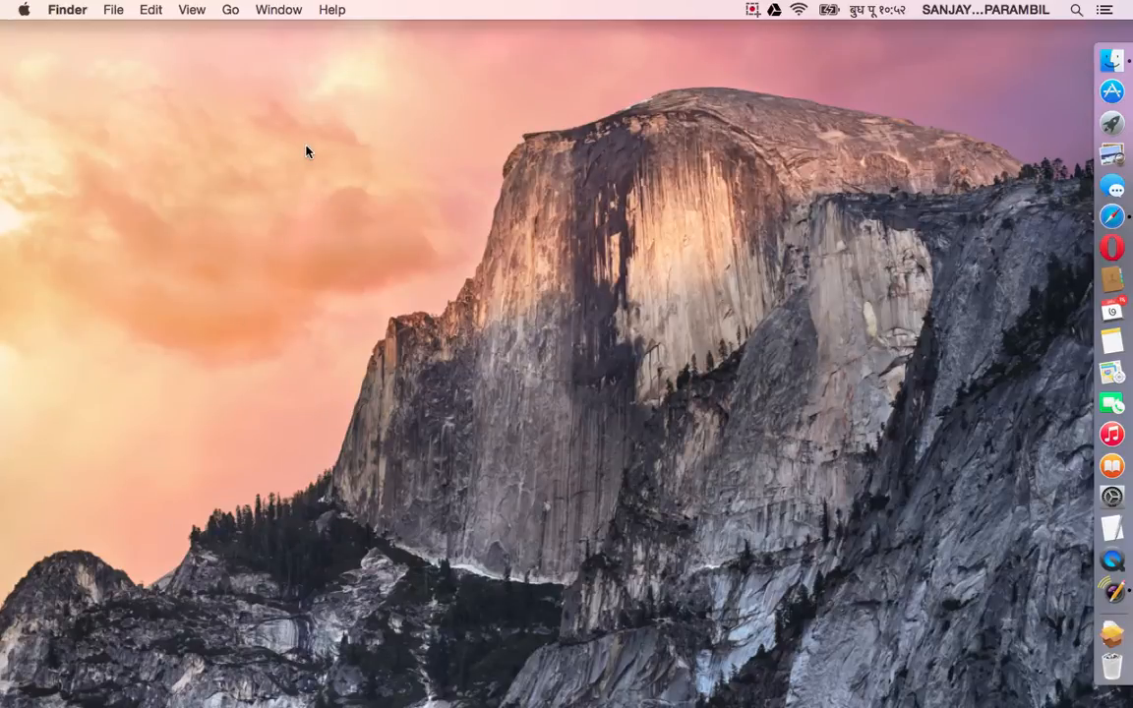
Step: Launch System Preferences from the Apple menu, showing the full grid of panes
left_click(24, 9)
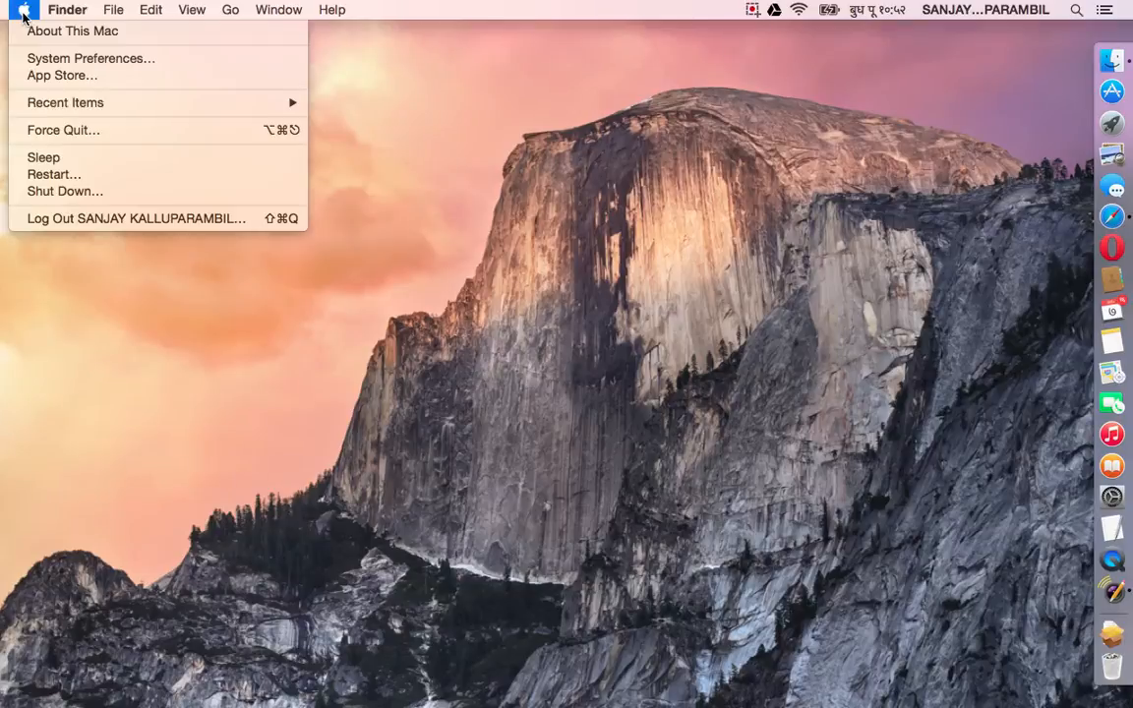
mouse_move(91, 59)
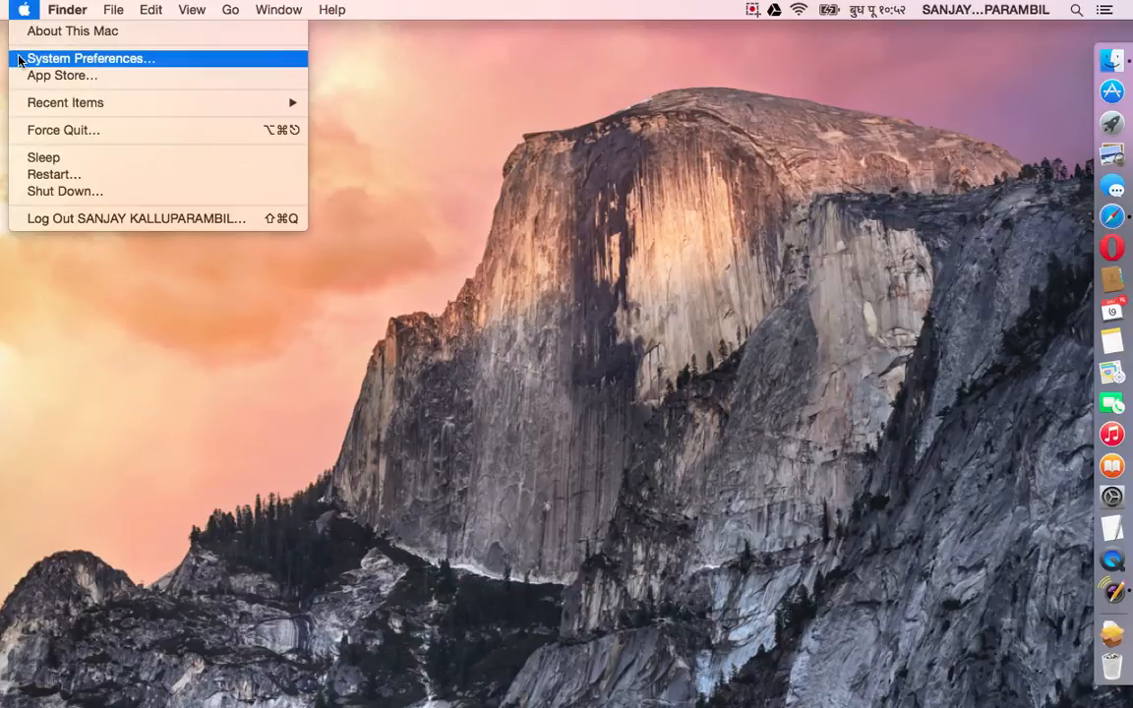
left_click(91, 59)
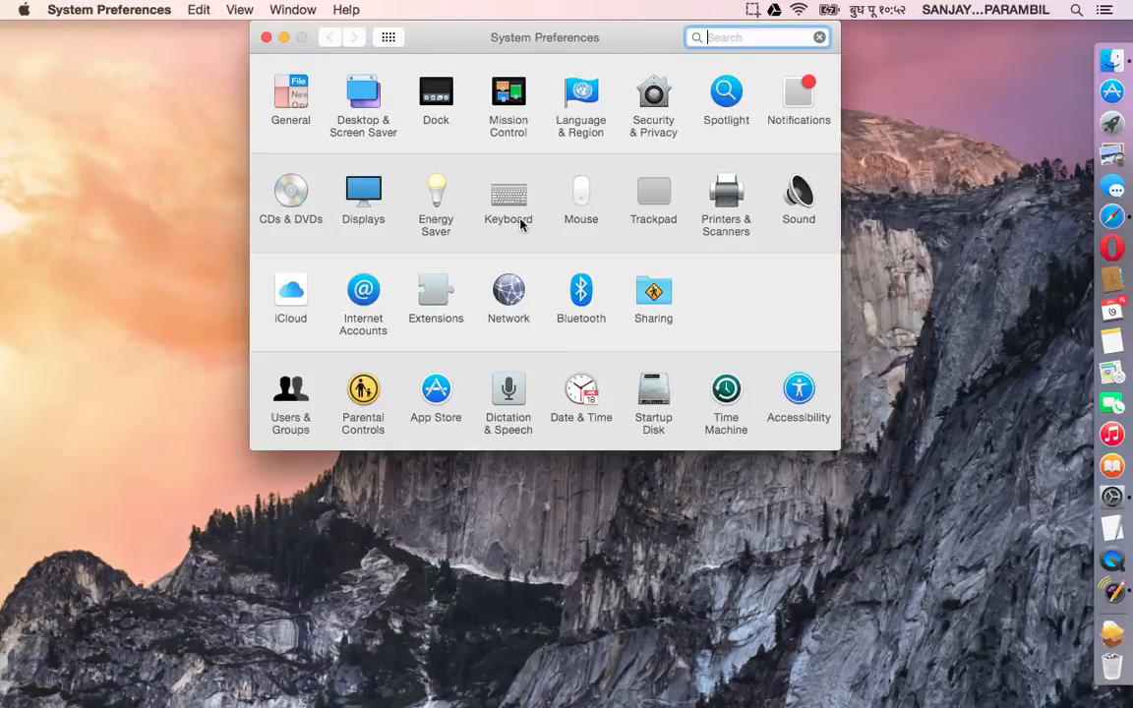
Step: Show the Keyboard pane's Input Sources list, where U.S. is the only source
left_click(507, 194)
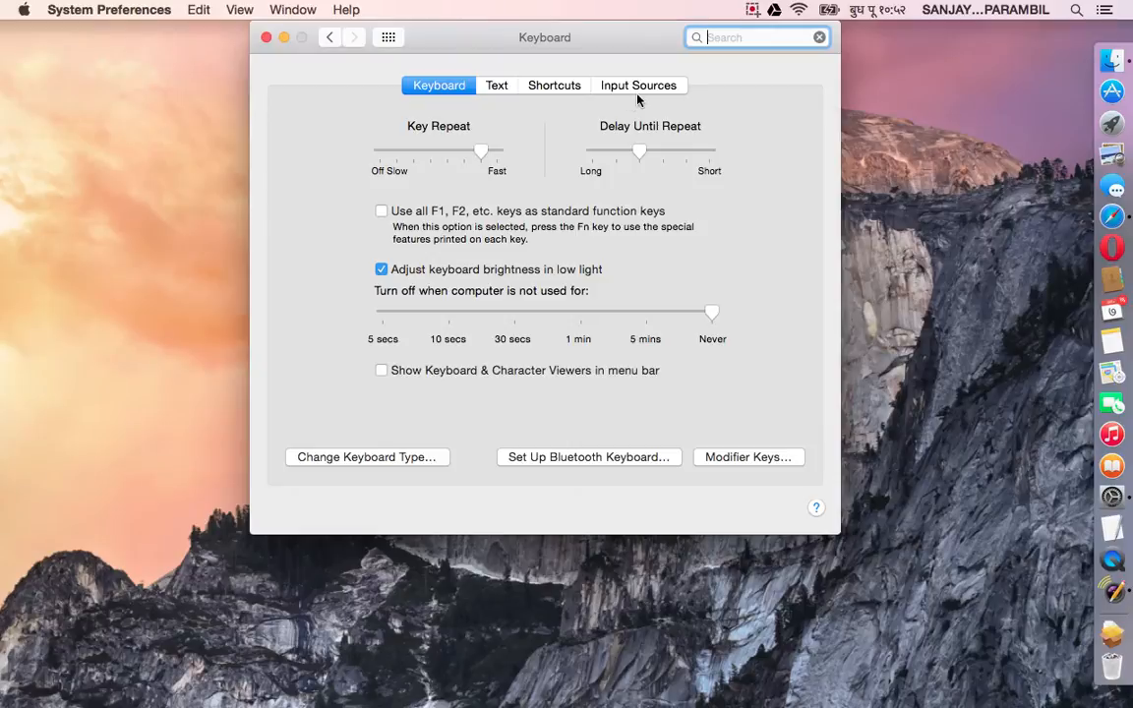
mouse_move(684, 89)
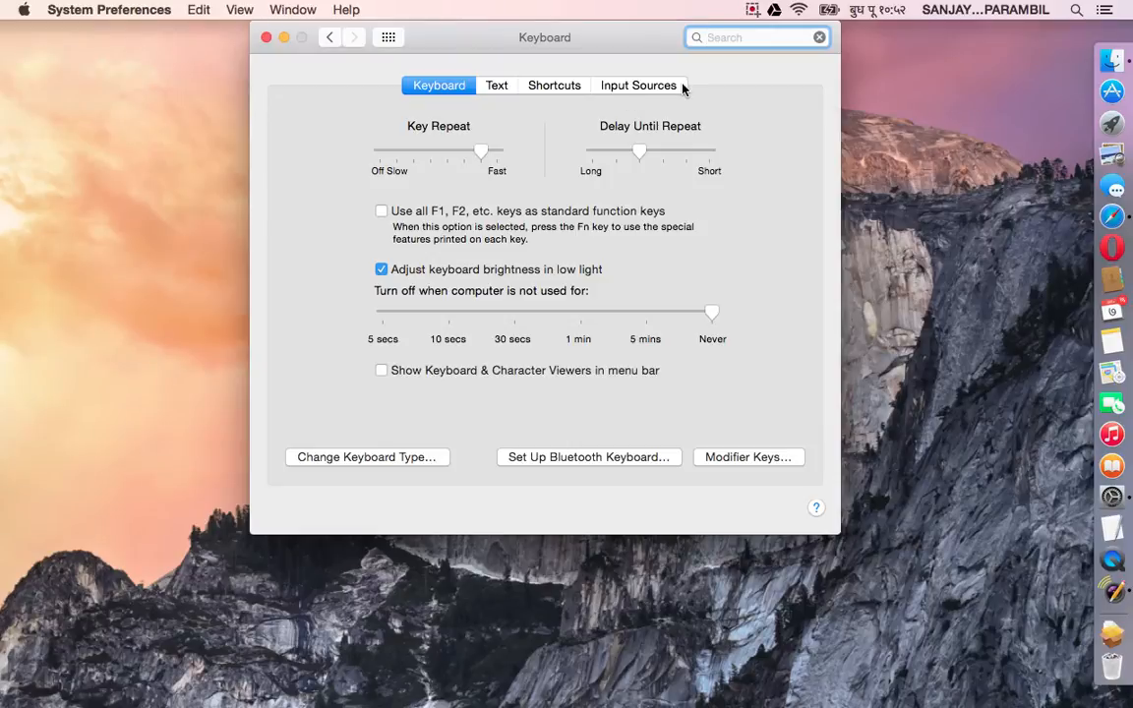
left_click(638, 84)
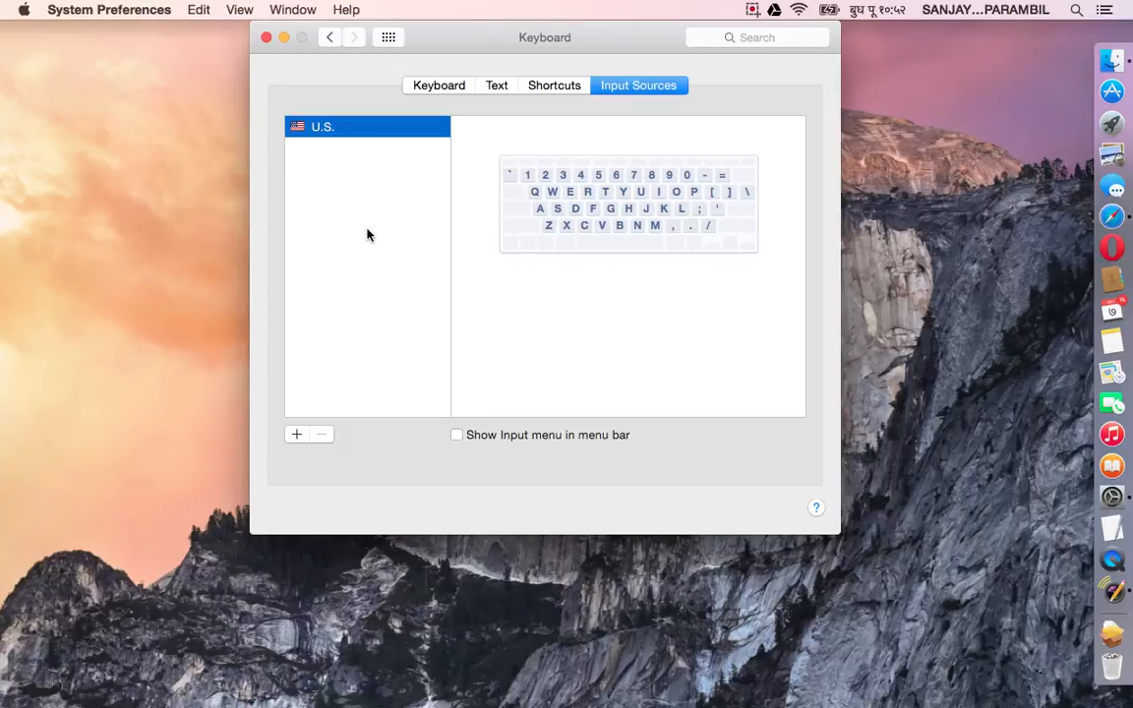
mouse_move(299, 437)
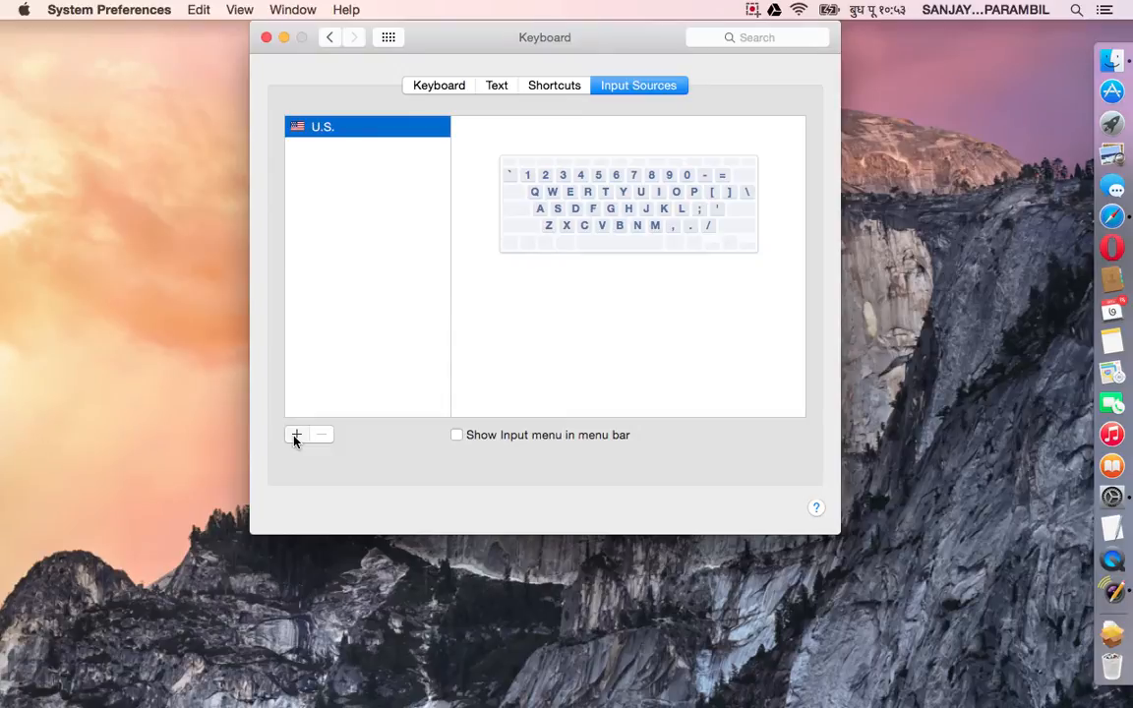
Step: Search 'hindi', add the Devanagari input source beside U.S., and preview its layout
left_click(295, 435)
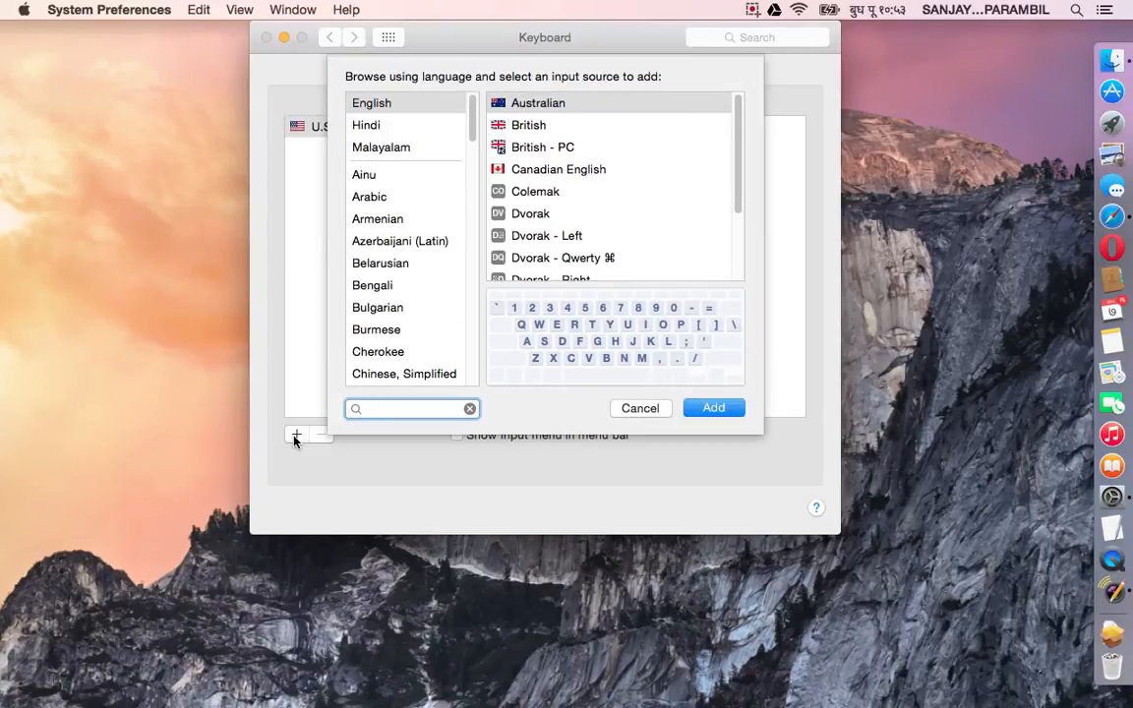
type("i")
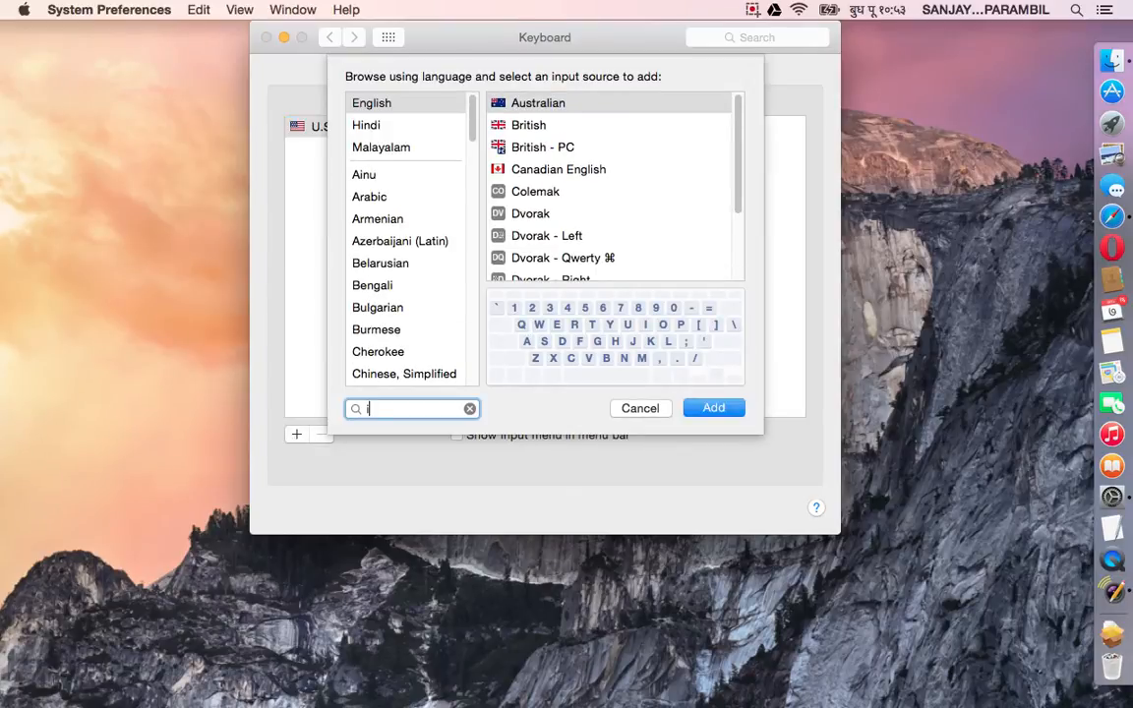
type("hindi")
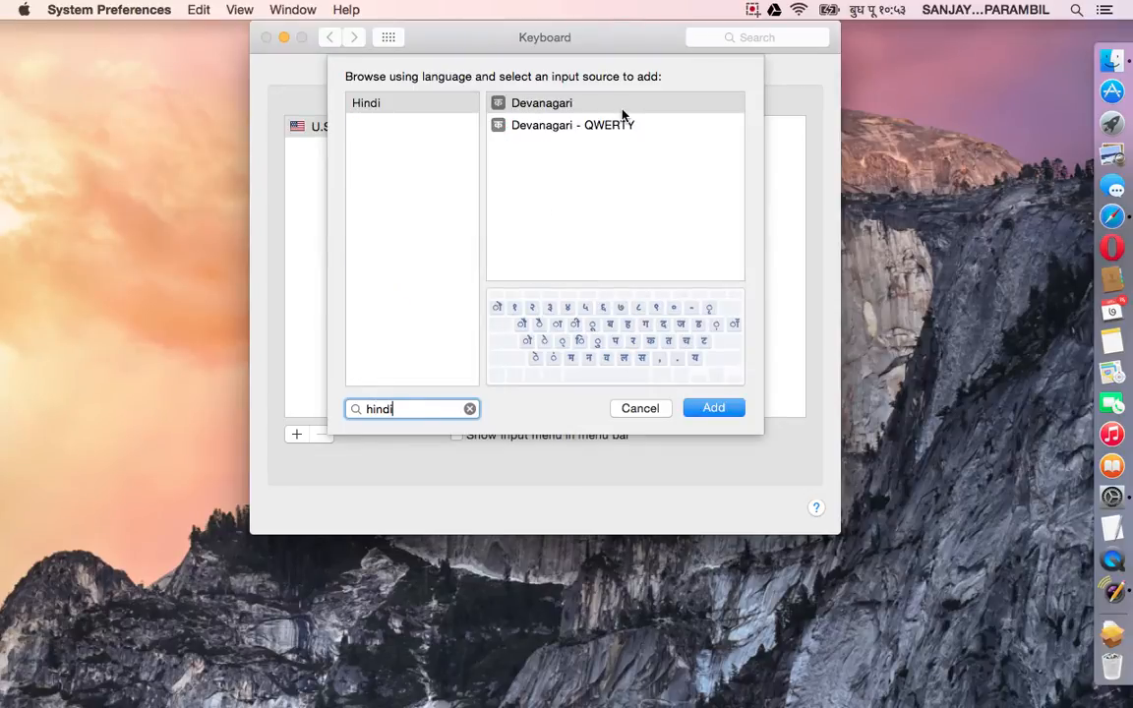
left_click(541, 103)
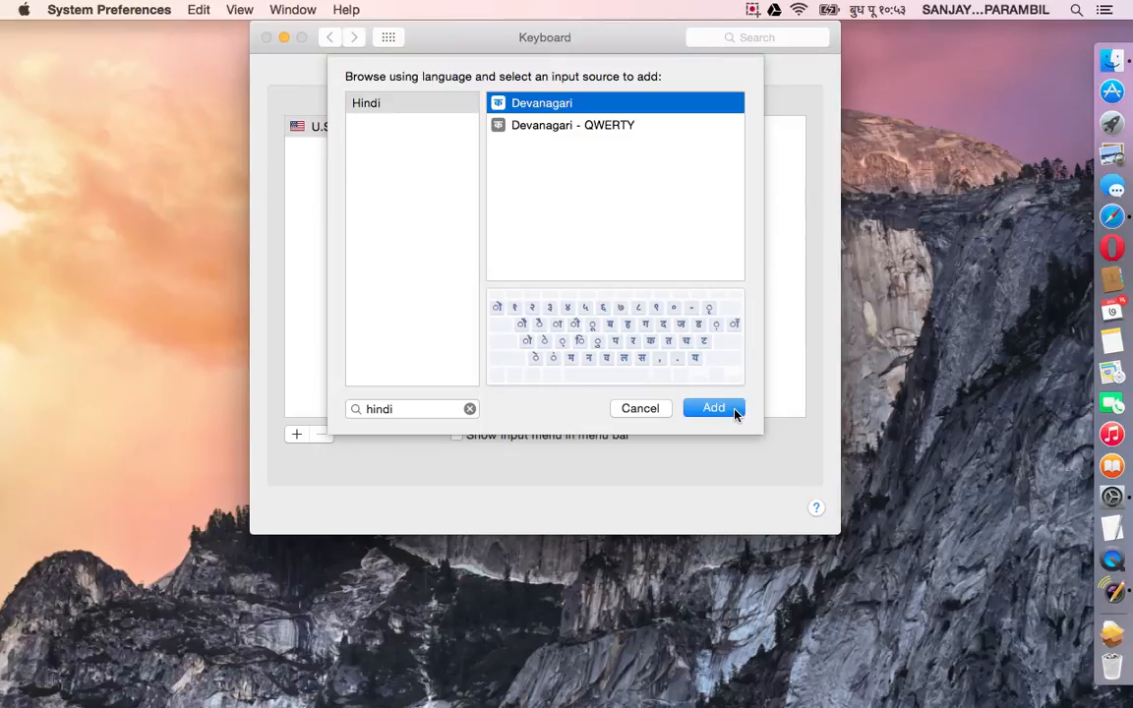
left_click(712, 407)
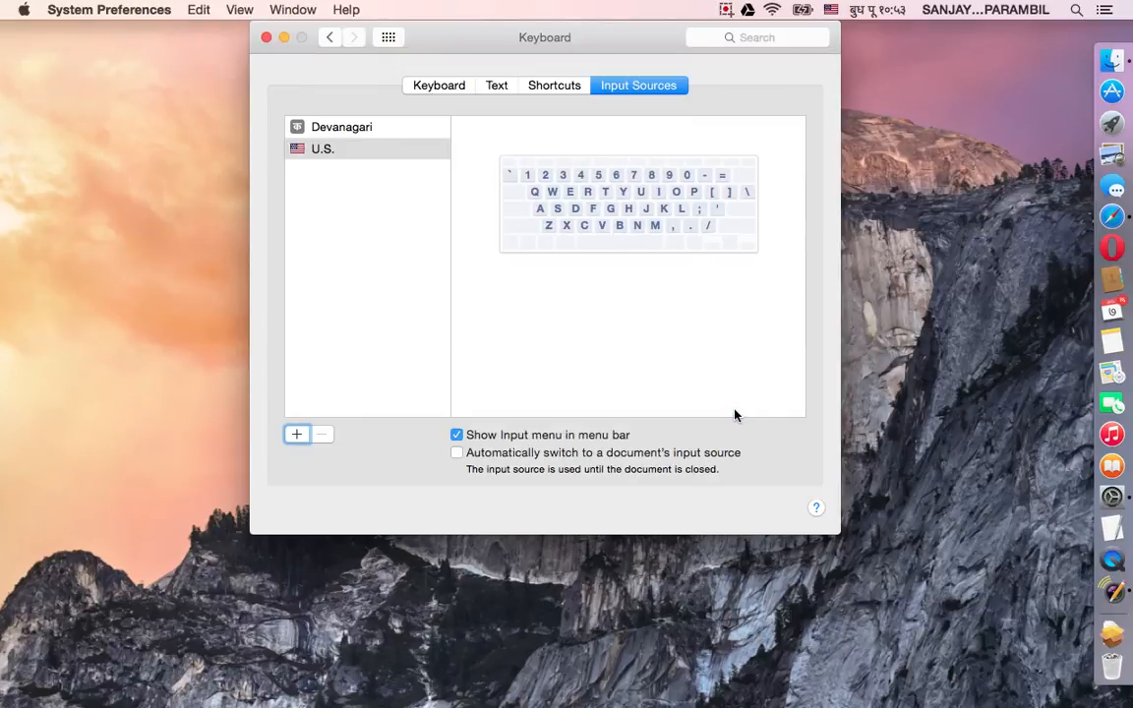
left_click(342, 125)
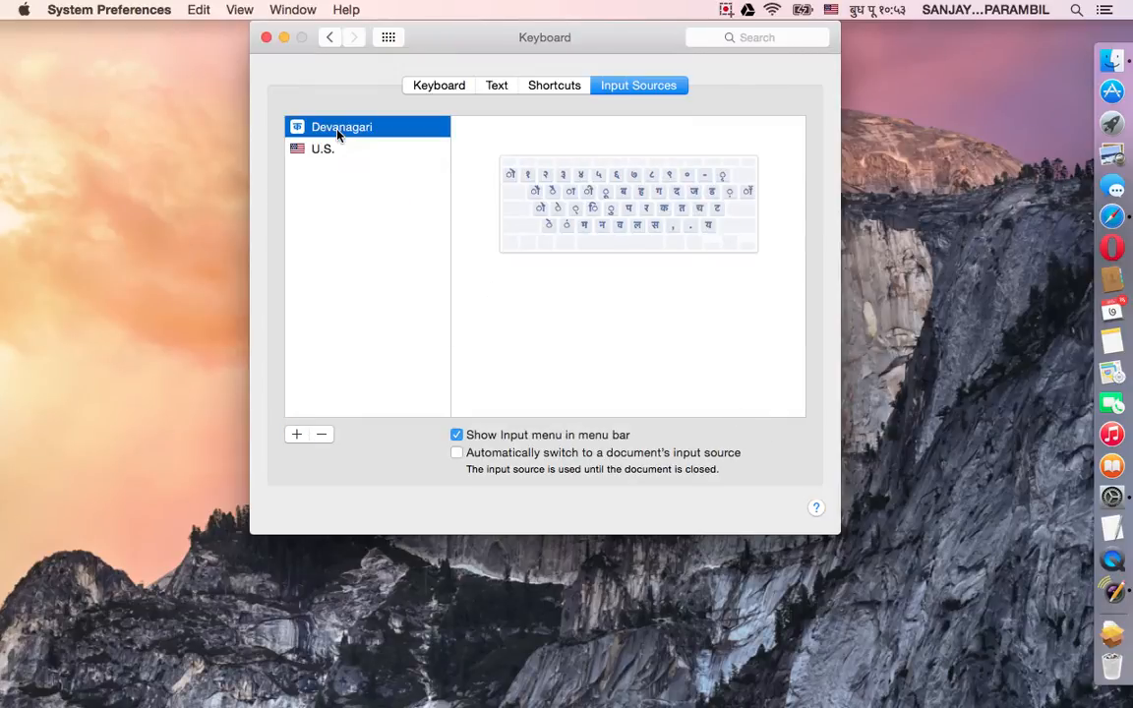